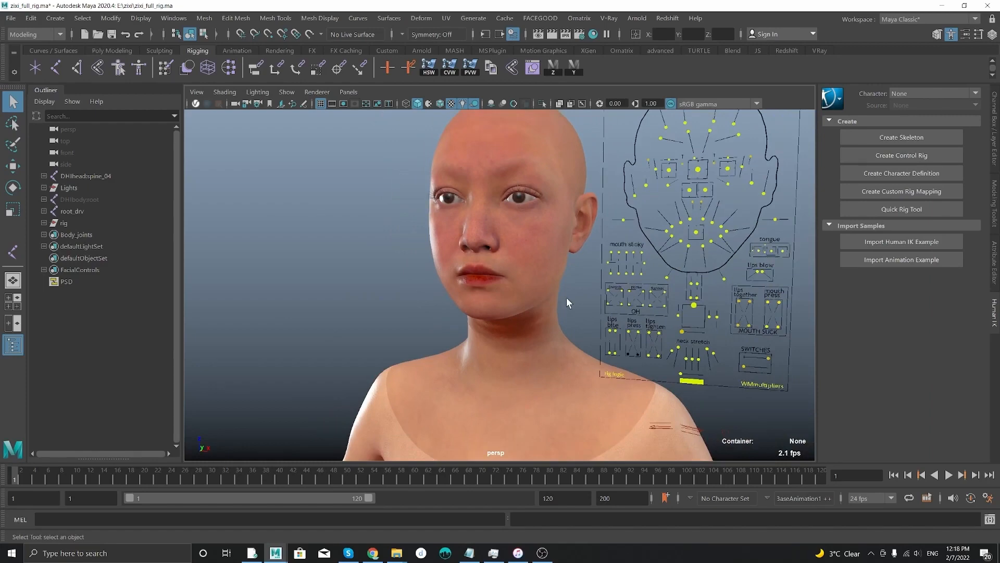
{"action": "mouse_move", "coordinate": [582, 317]}
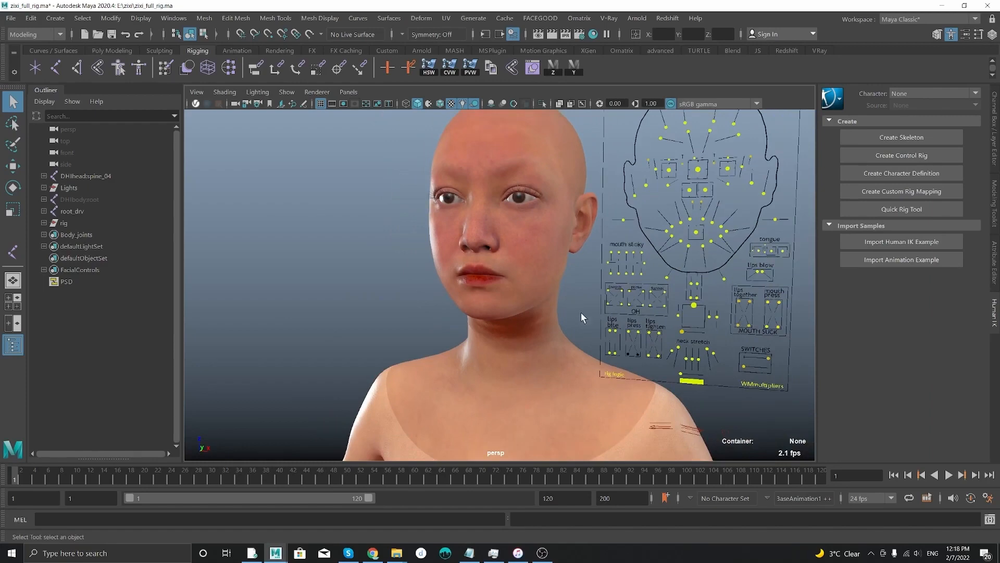
Scroll the HumanIK panel while building the character definition and control rig
{"action": "scroll", "scroll_direction": "down", "scroll_amount": 3}
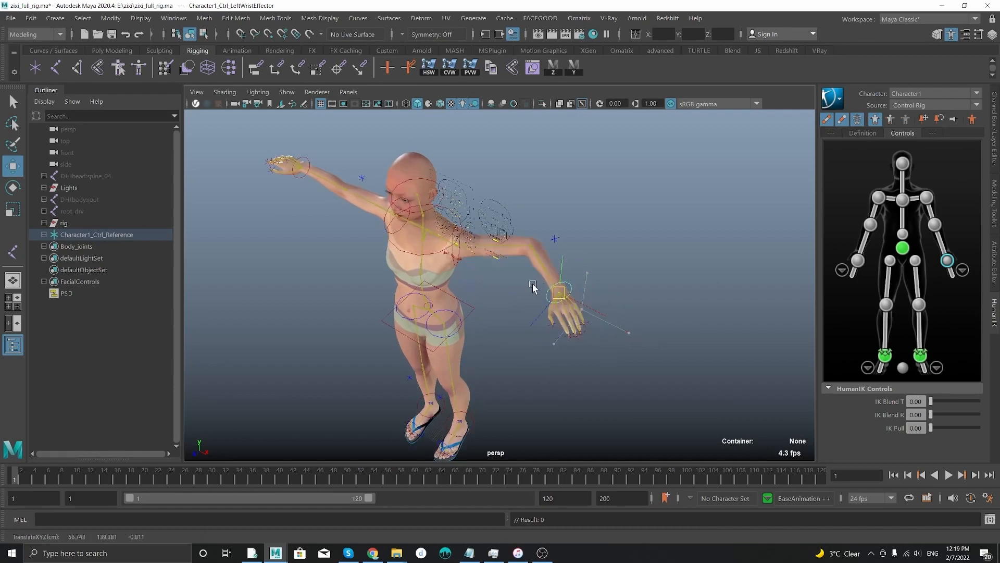
Drag the left wrist effector to move and lower the left hand, then change frame
{"action": "left_click_drag", "start_coordinate": [558, 292], "coordinate": [327, 338]}
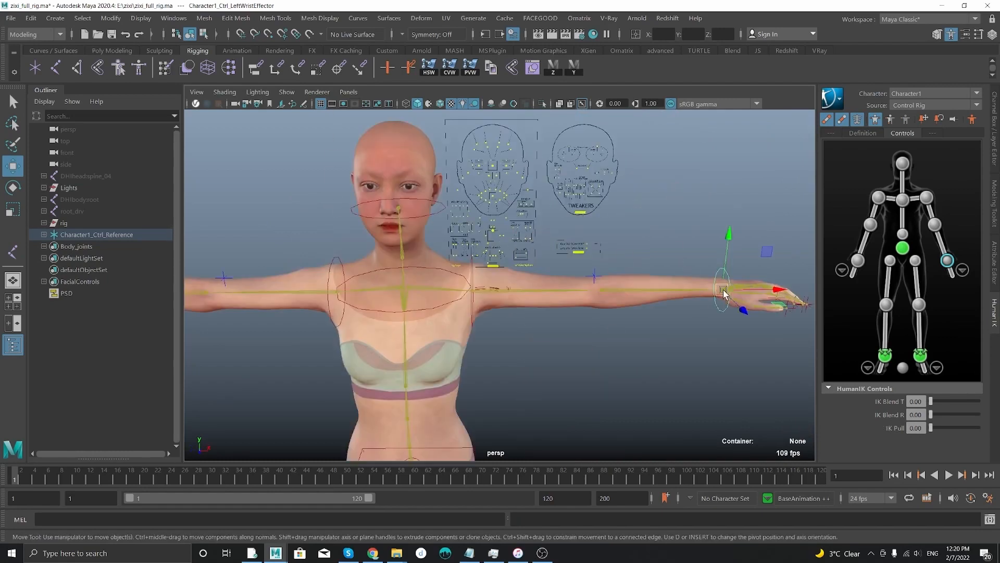
{"action": "left_click_drag", "start_coordinate": [724, 291], "coordinate": [504, 255]}
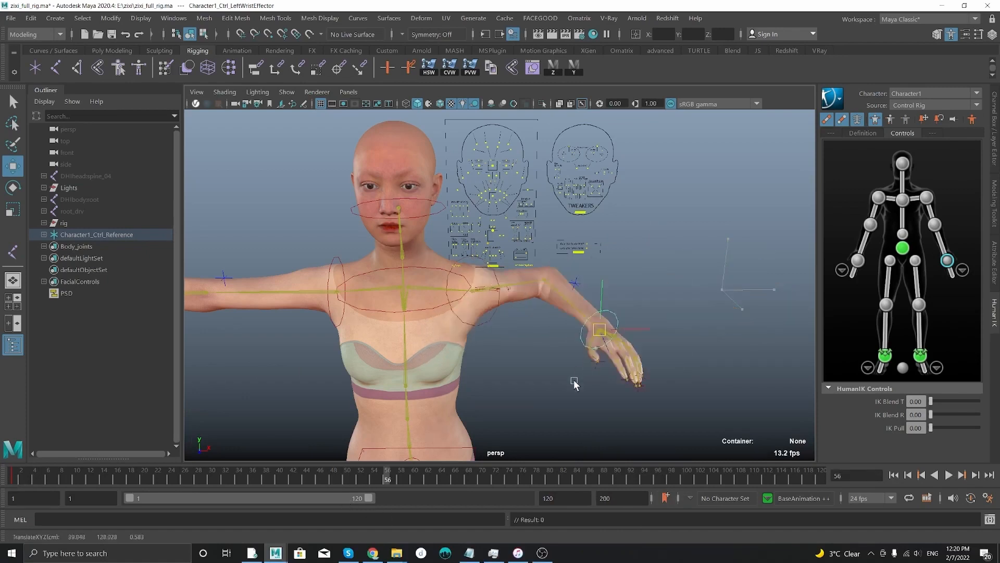
{"action": "left_click", "coordinate": [965, 474]}
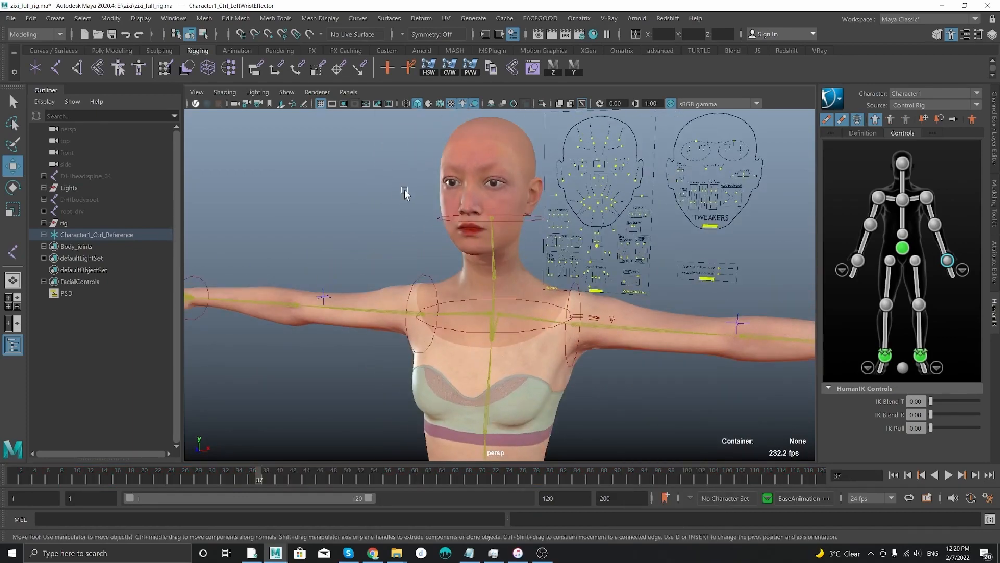
Select the head mesh, browse head_grp and body_grp, and drag the left hand again
{"action": "left_click", "coordinate": [111, 269]}
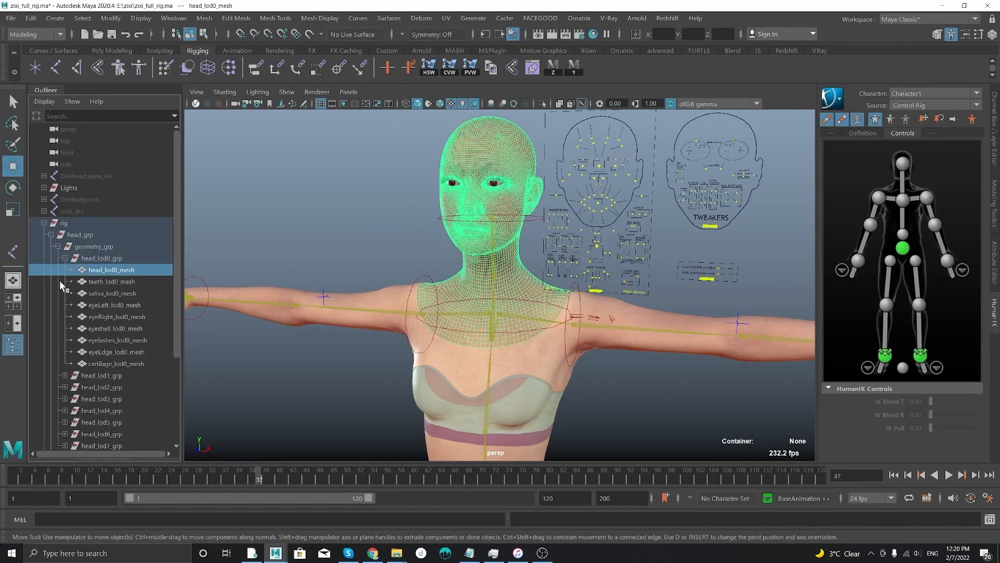
{"action": "left_click", "coordinate": [79, 234]}
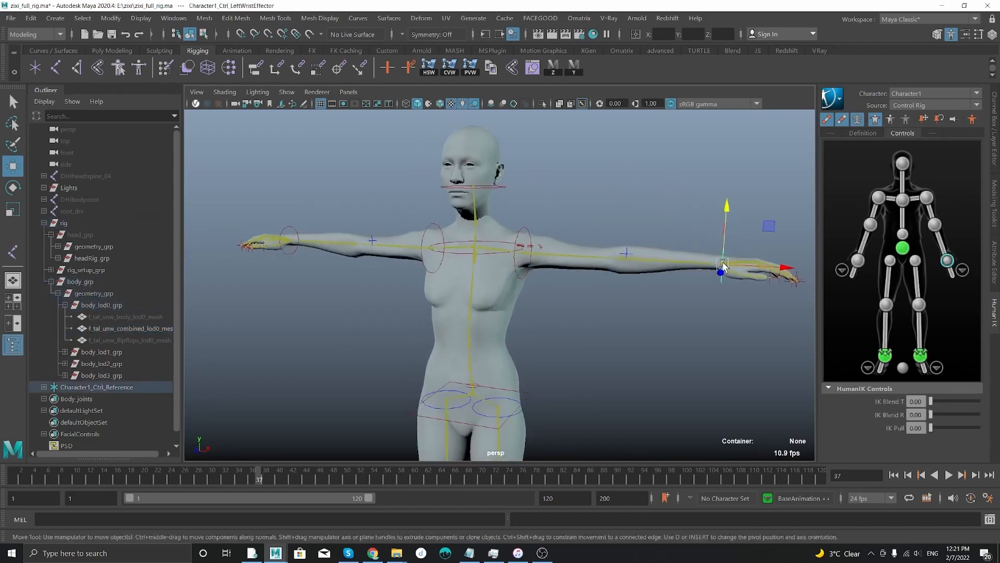
{"action": "left_click_drag", "start_coordinate": [721, 268], "coordinate": [613, 290]}
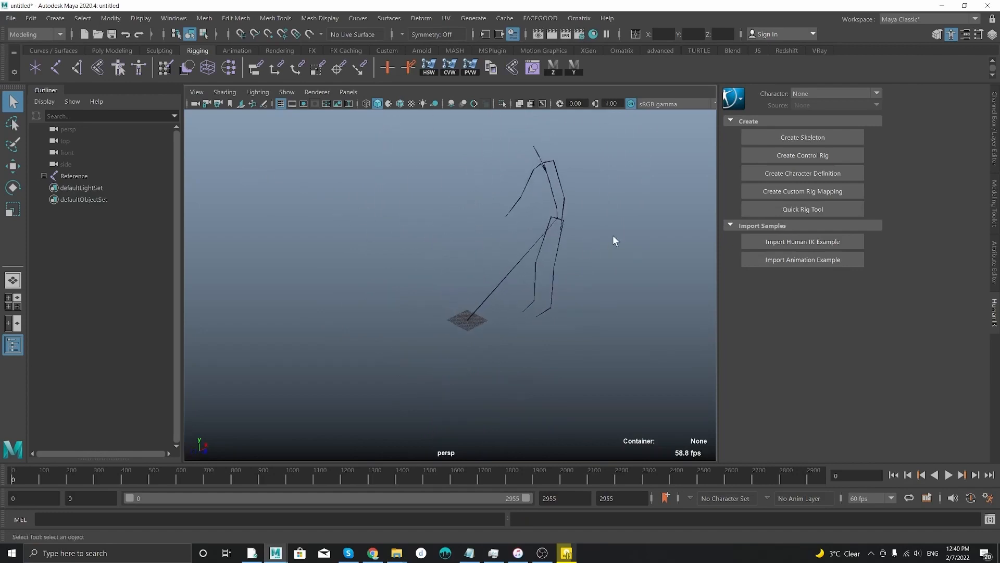
Select the Reference skeleton, create a character definition and load the HIK template
{"action": "right_click", "coordinate": [556, 223]}
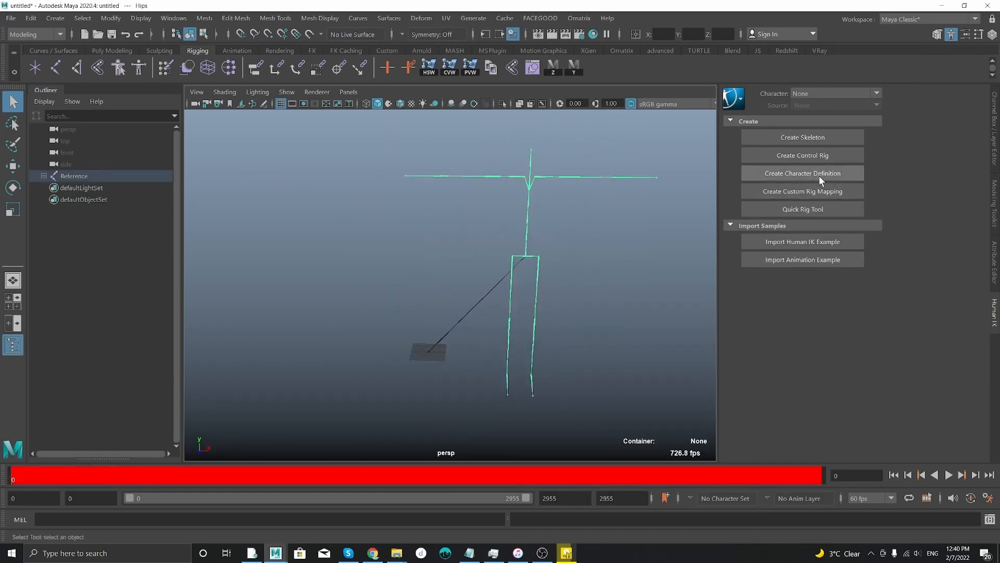
{"action": "left_click", "coordinate": [803, 173]}
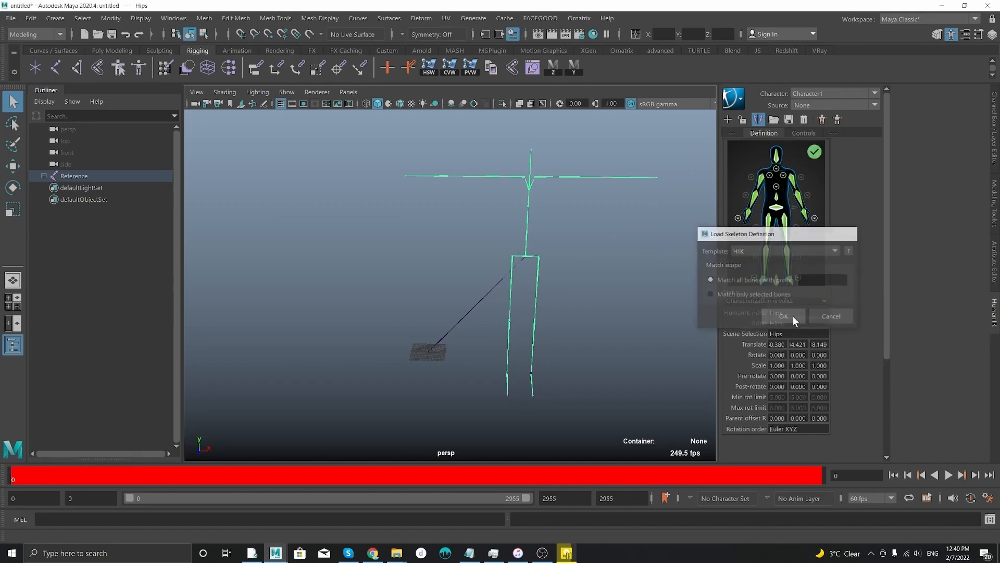
{"action": "left_click", "coordinate": [784, 317]}
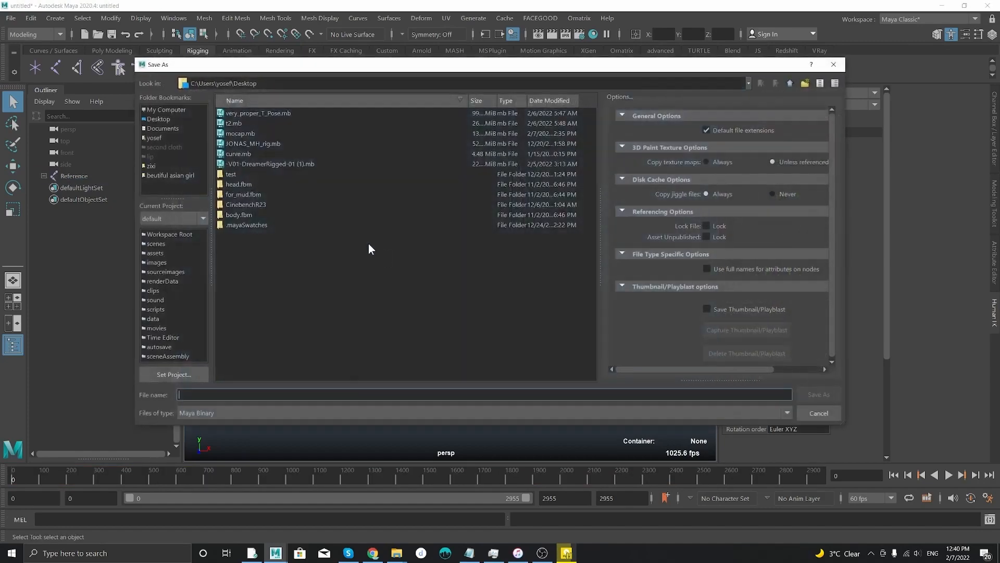
Save the scene over mocap.mb on the Desktop, confirming the replacement
{"action": "left_click", "coordinate": [241, 133]}
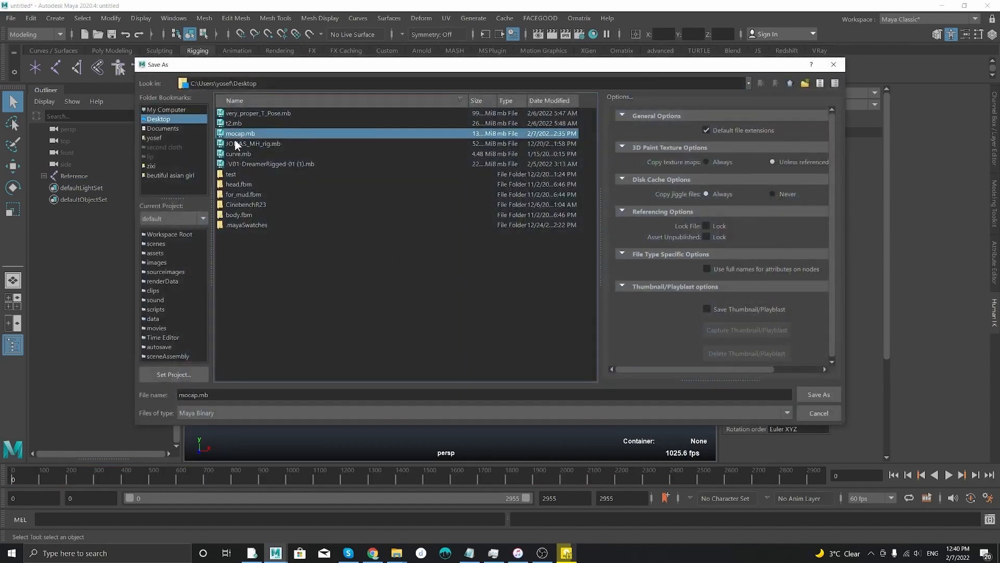
{"action": "left_click", "coordinate": [818, 394]}
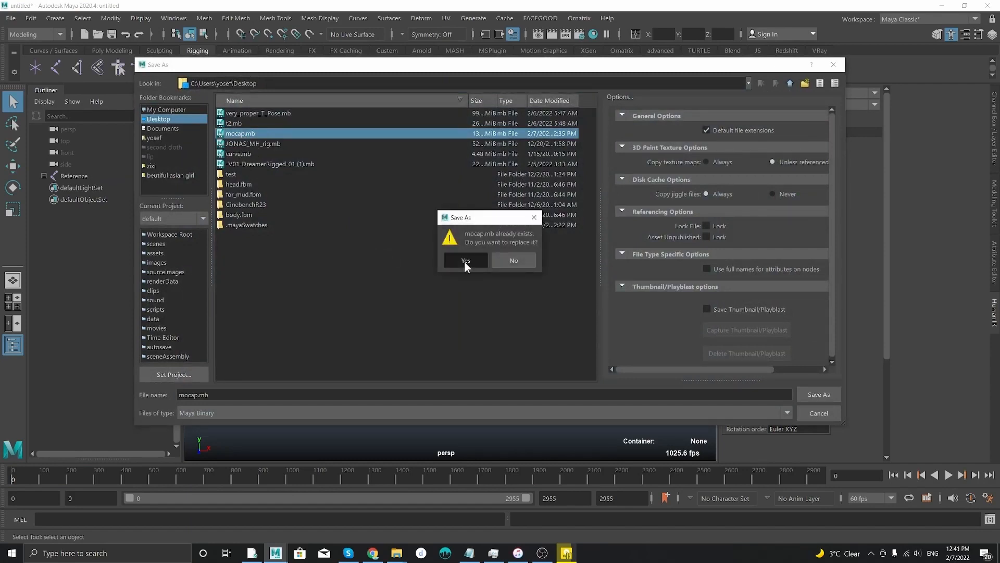
{"action": "left_click", "coordinate": [466, 260]}
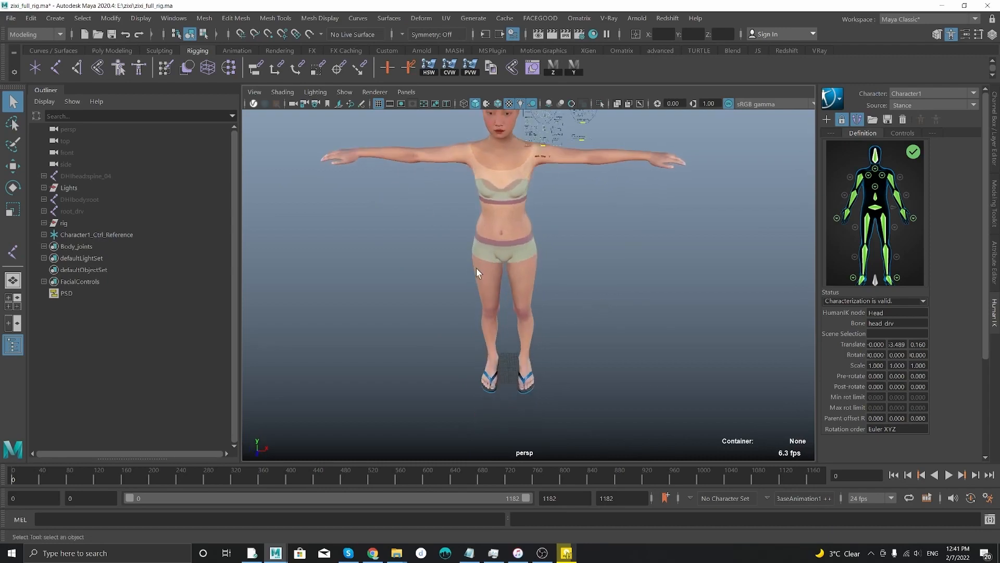
Dismiss the stray Reference file window
{"action": "scroll", "scroll_direction": "down", "scroll_amount": 3}
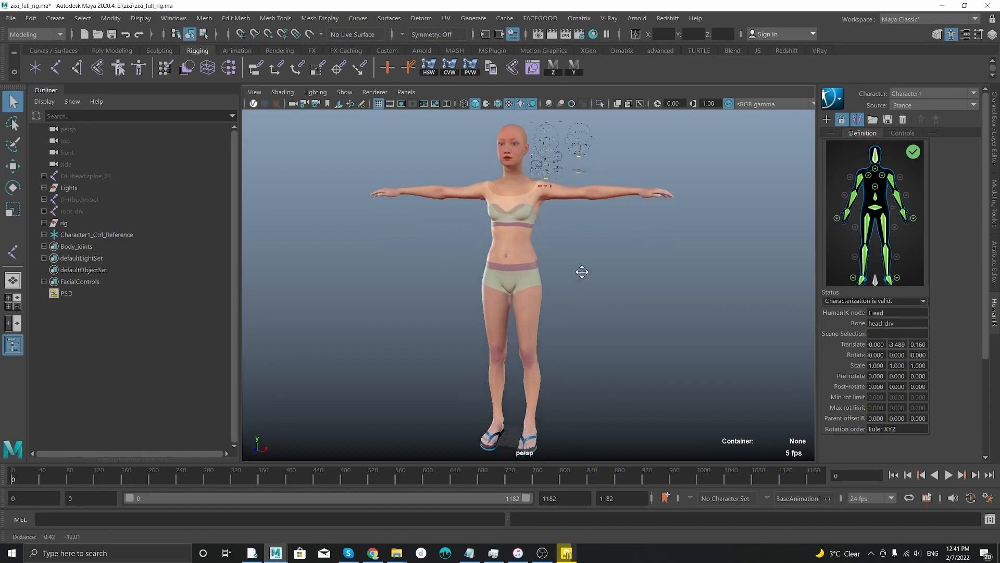
{"action": "left_click", "coordinate": [11, 18]}
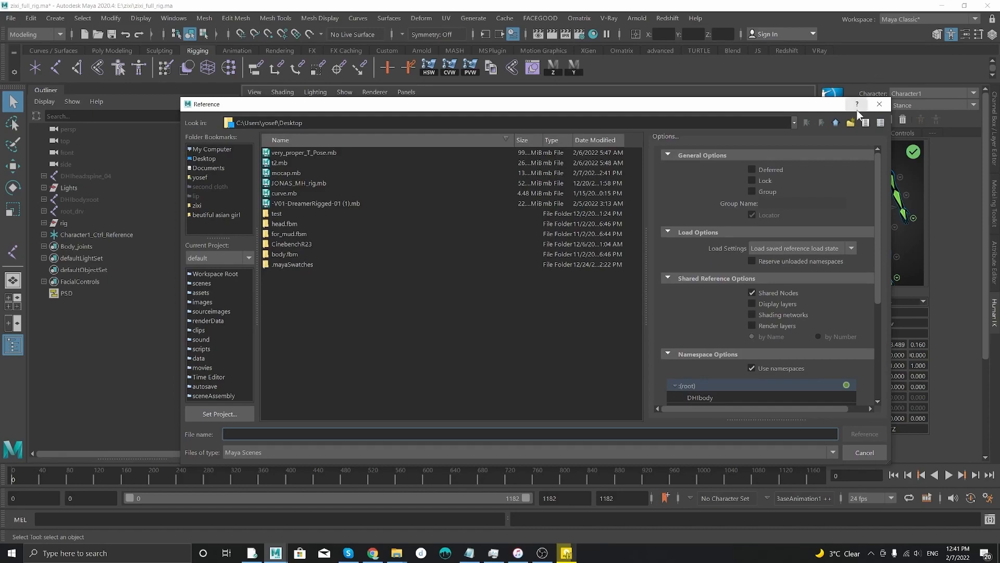
{"action": "left_click", "coordinate": [863, 452]}
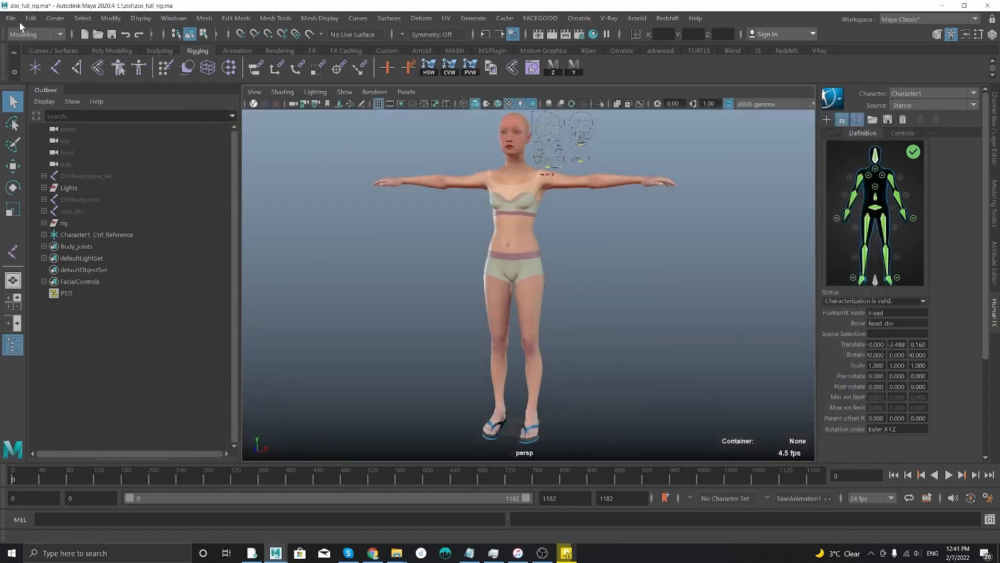
Reference mocap.mb into the MetaHuman scene via Create Reference
{"action": "left_click", "coordinate": [11, 18]}
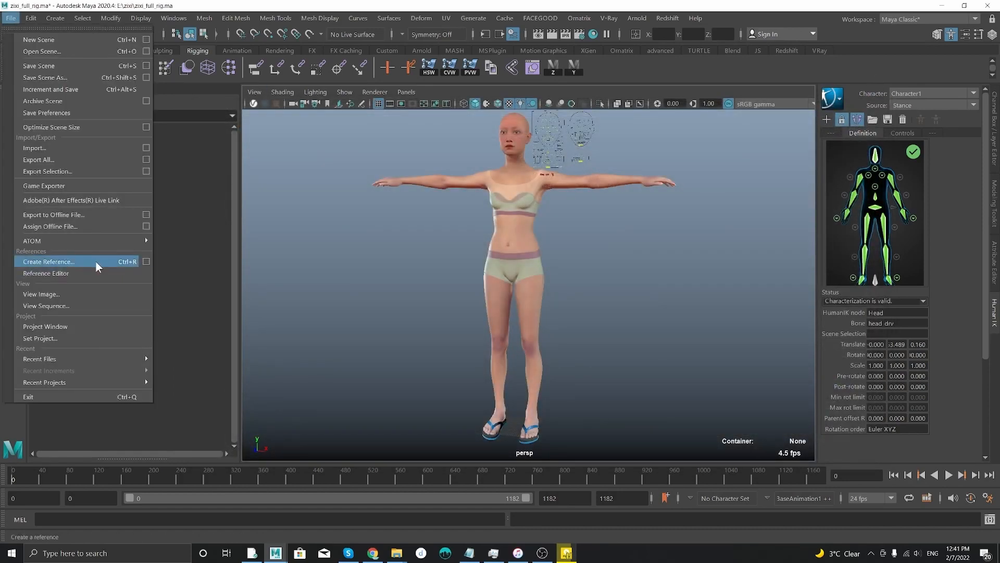
{"action": "left_click", "coordinate": [47, 261]}
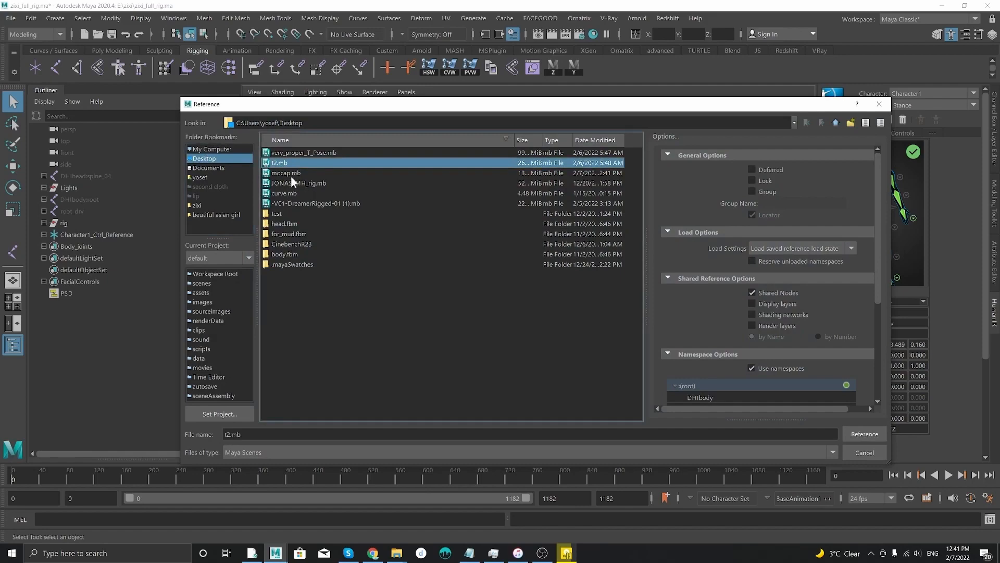
{"action": "left_click", "coordinate": [863, 434]}
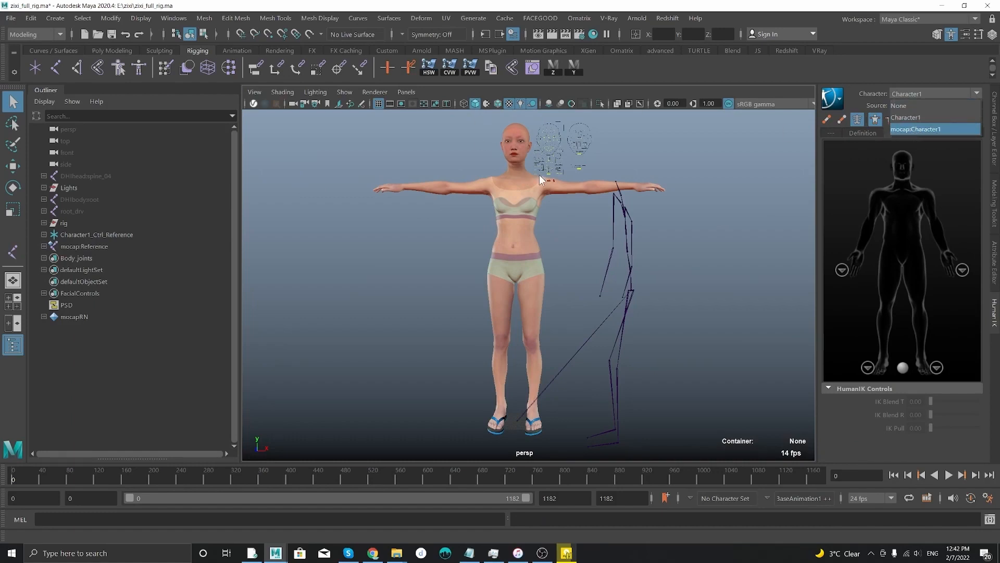
Set the HumanIK source to mocap:Character1 and jump to another frame to preview
{"action": "left_click", "coordinate": [933, 105]}
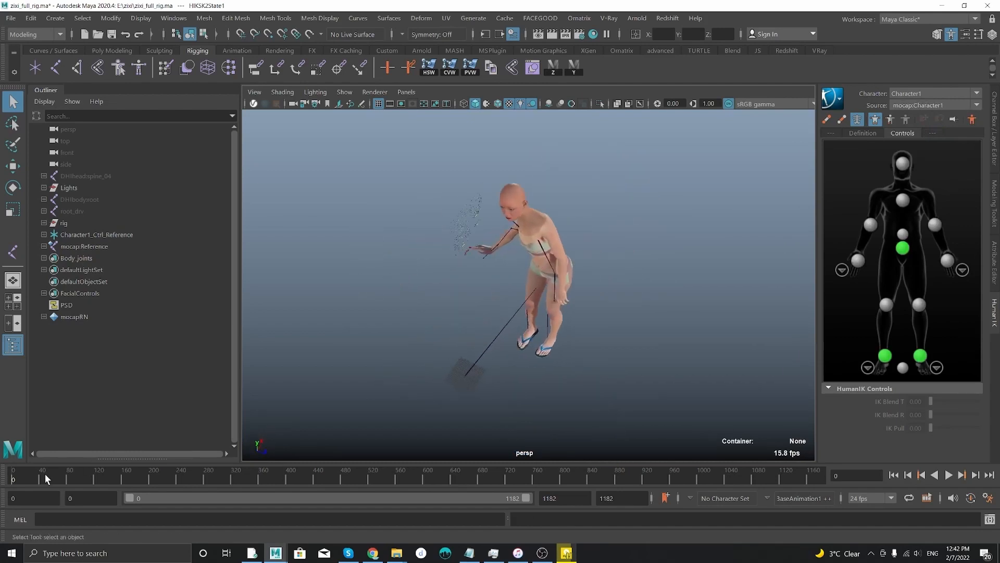
{"action": "left_click", "coordinate": [963, 475]}
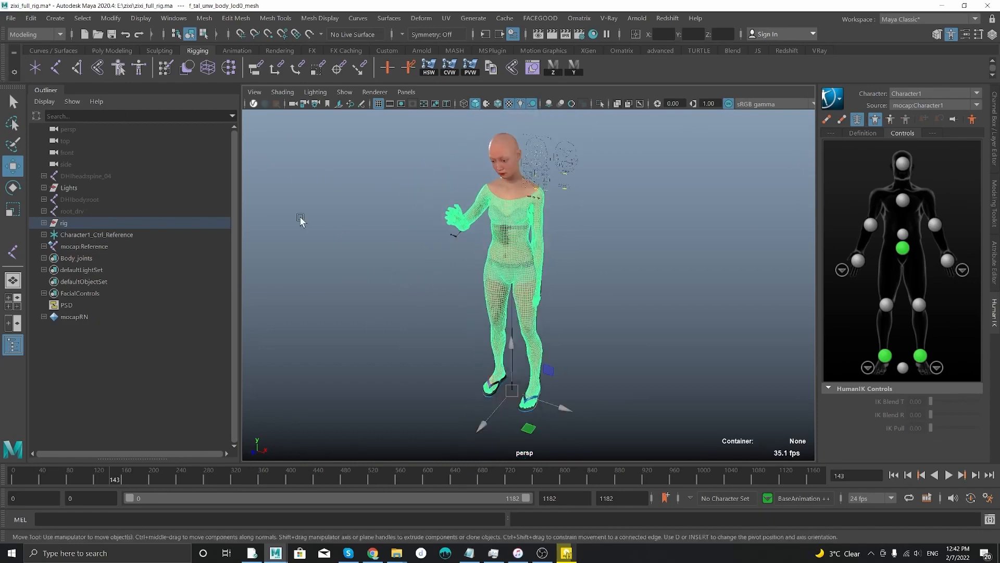
Export the selected rig as FBX with Bake Animation over frames 0–1182, step 1
{"action": "left_click", "coordinate": [10, 17]}
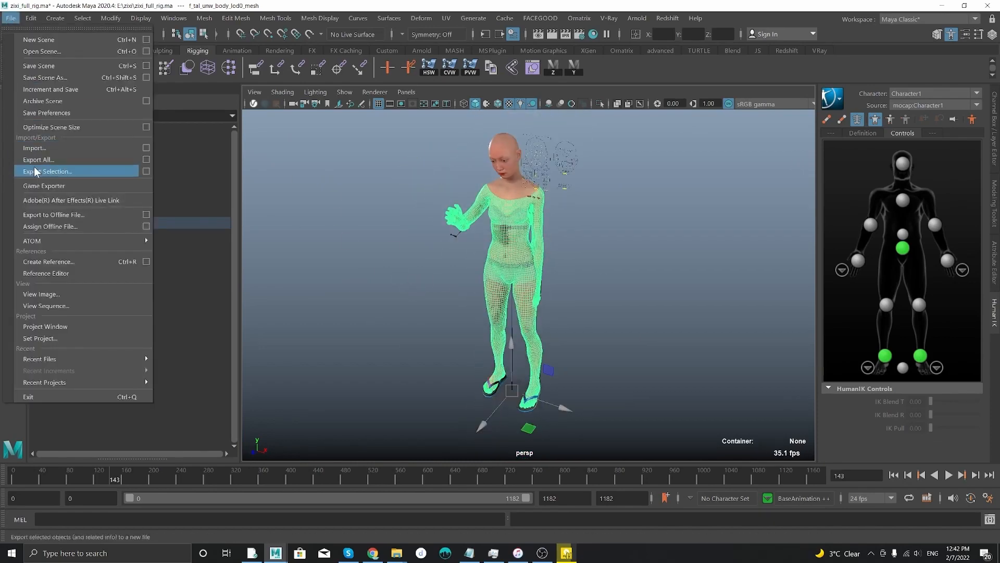
{"action": "left_click", "coordinate": [49, 171]}
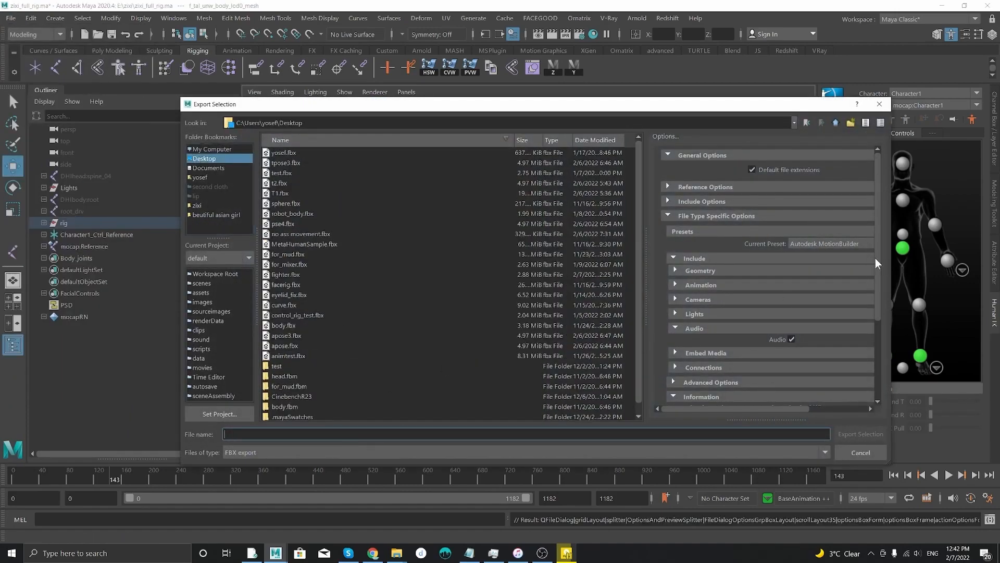
{"action": "scroll", "scroll_direction": "down", "scroll_amount": 3}
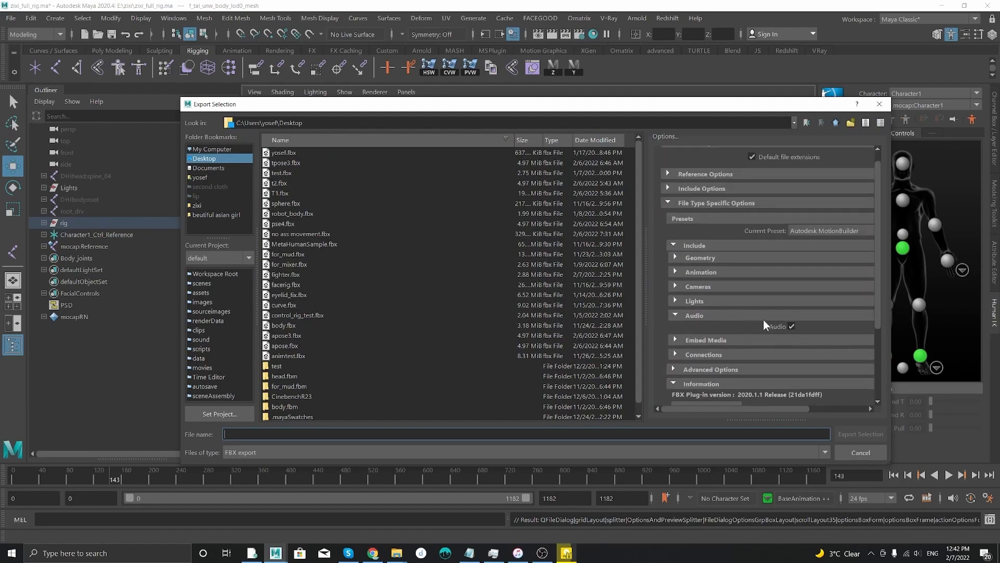
{"action": "left_click", "coordinate": [699, 271]}
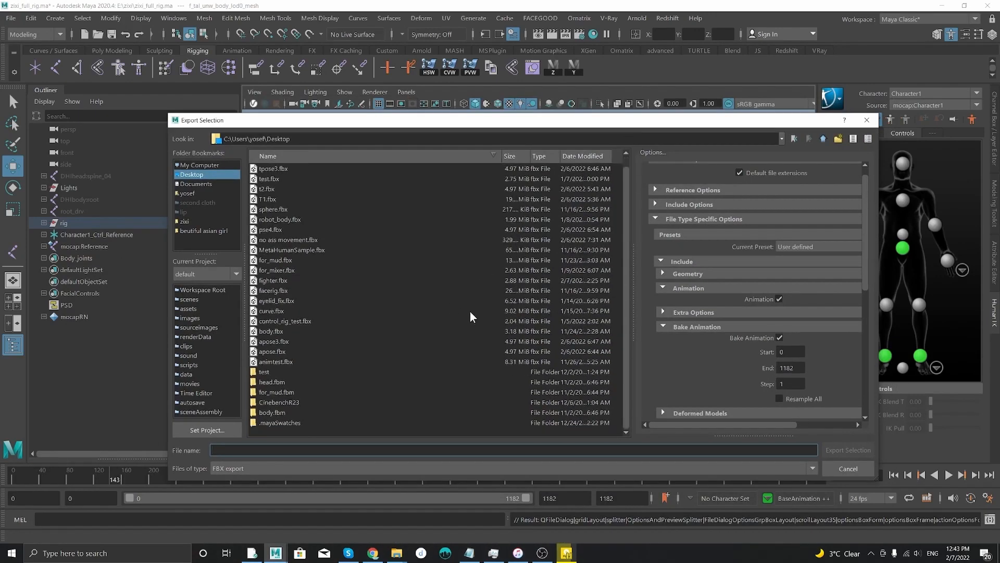
{"action": "scroll", "scroll_direction": "down", "scroll_amount": 3}
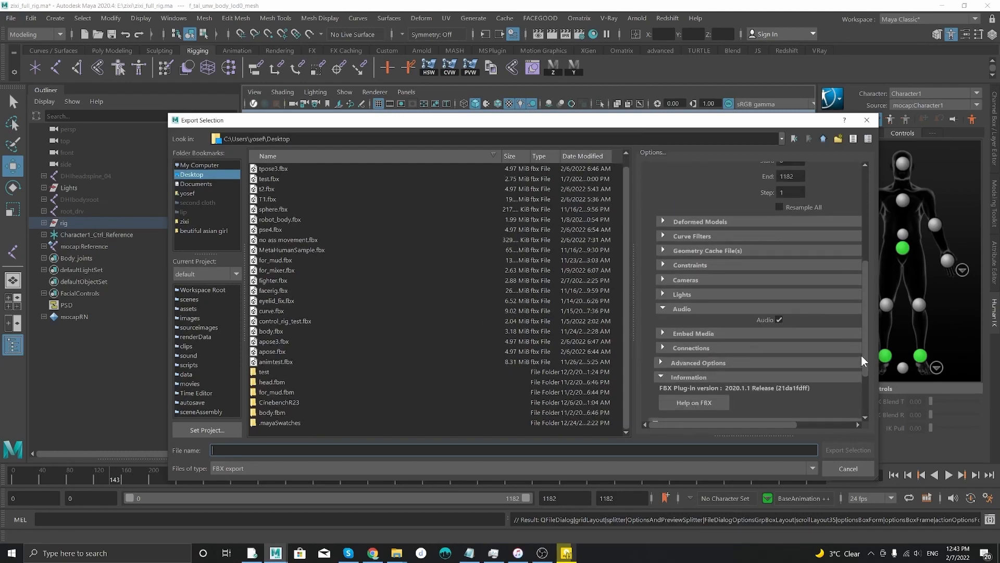